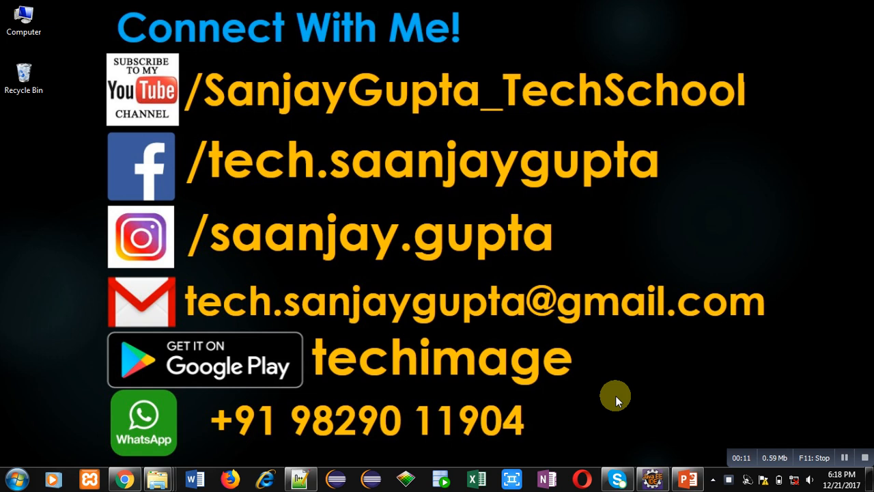
mouse_move(759, 400)
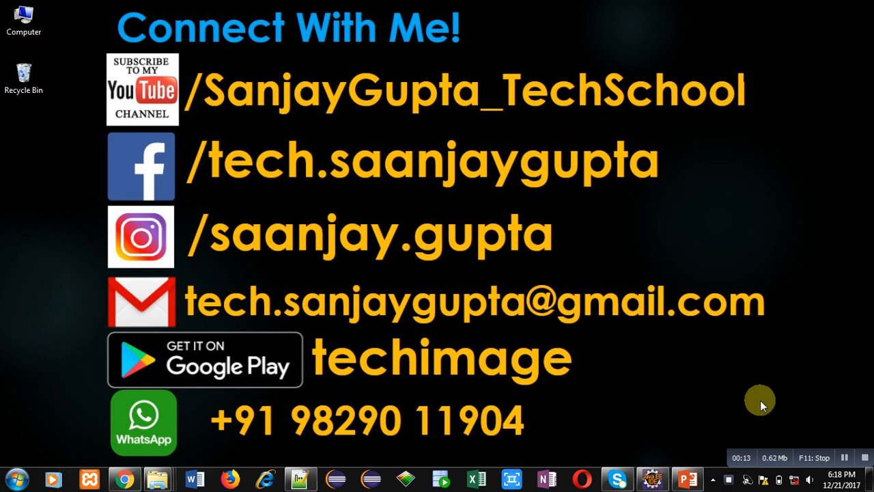
mouse_move(796, 413)
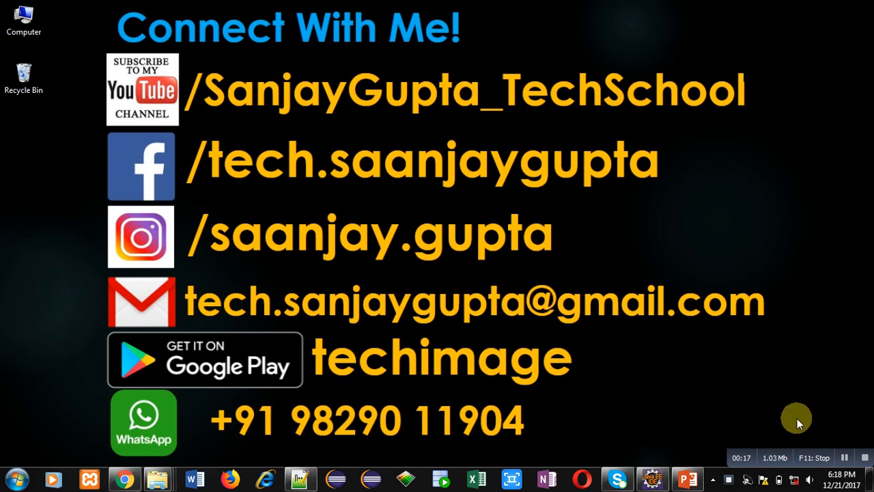
mouse_move(442, 389)
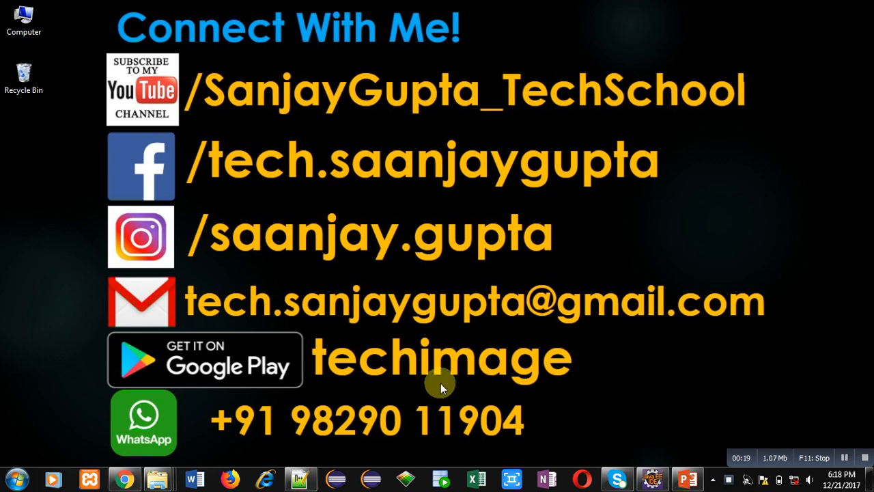
mouse_move(563, 398)
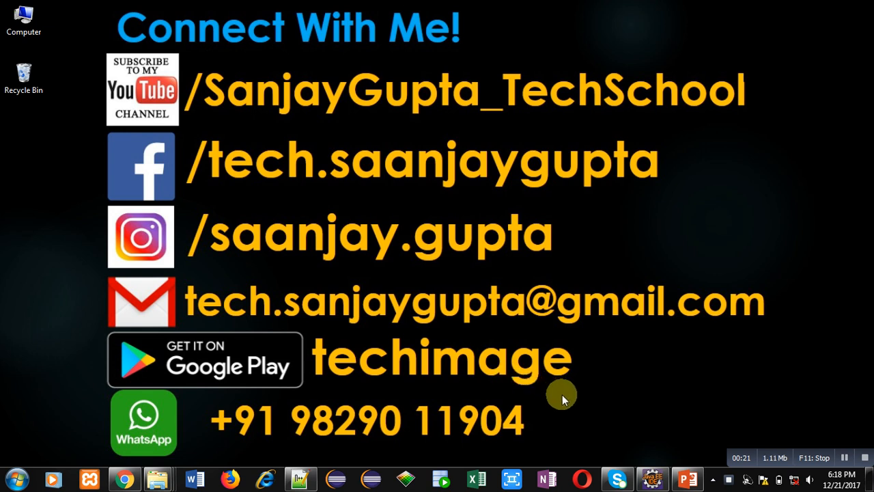
mouse_move(582, 397)
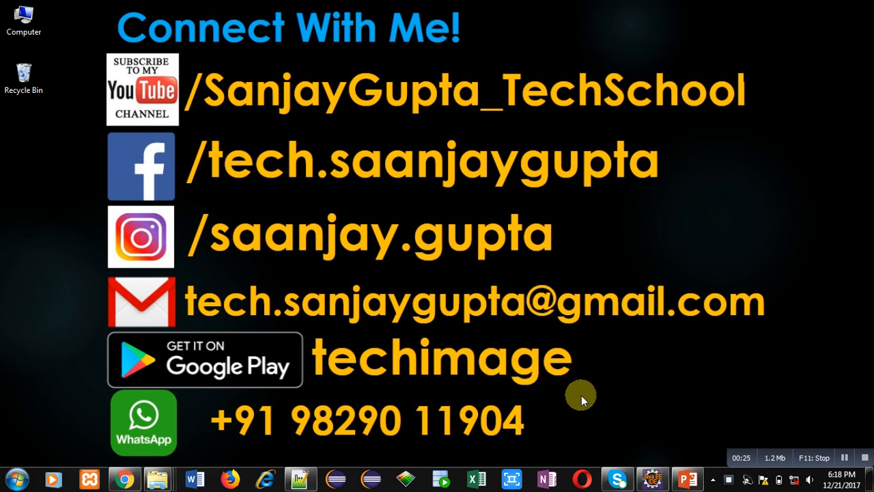
Walk through FileWrite.java from the class declaration to the file-existence check and createNewFile call
click(653, 478)
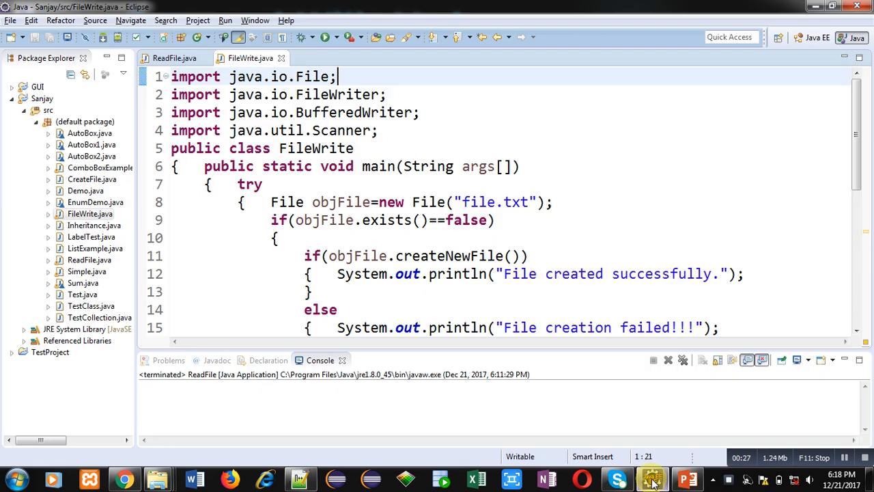
click(429, 95)
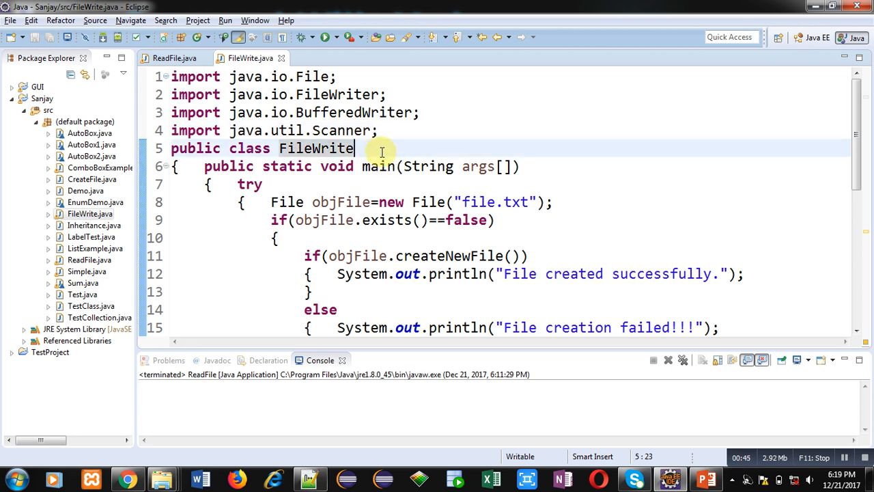
click(533, 167)
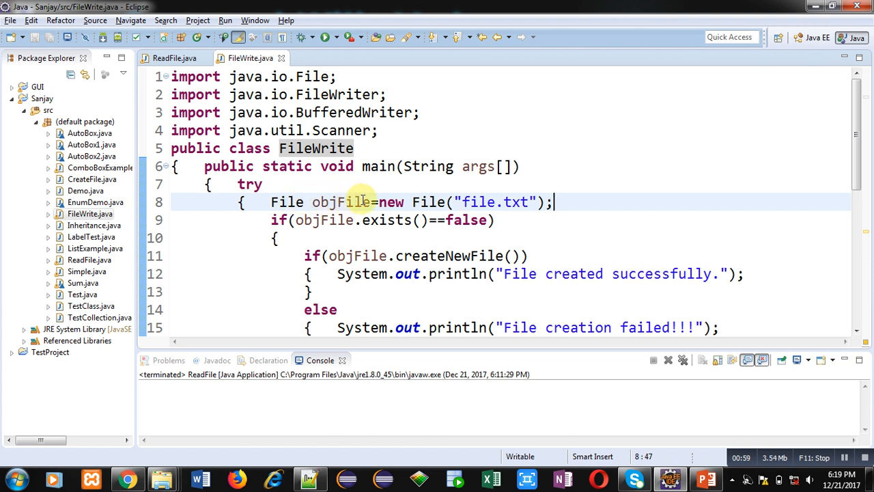
mouse_move(478, 203)
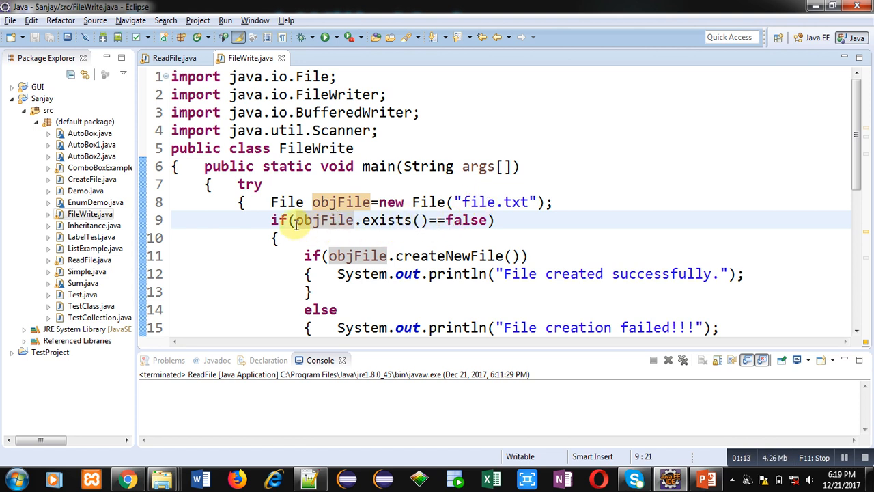
click(304, 257)
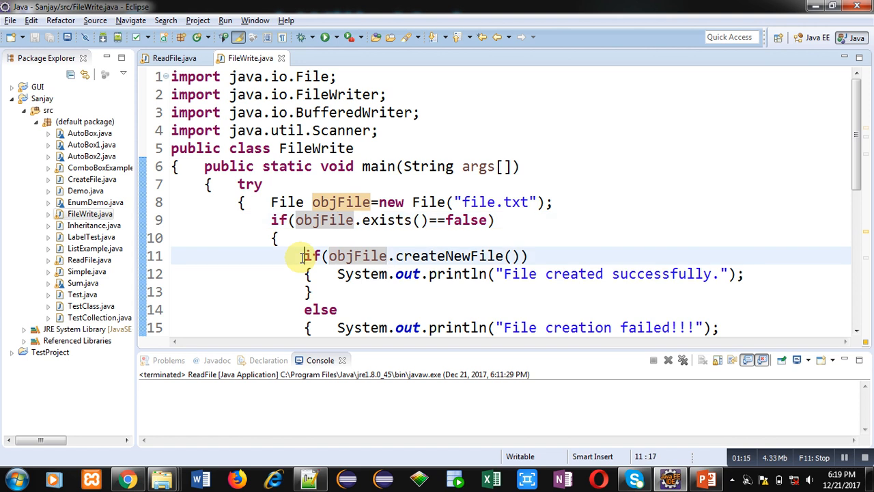
mouse_move(411, 260)
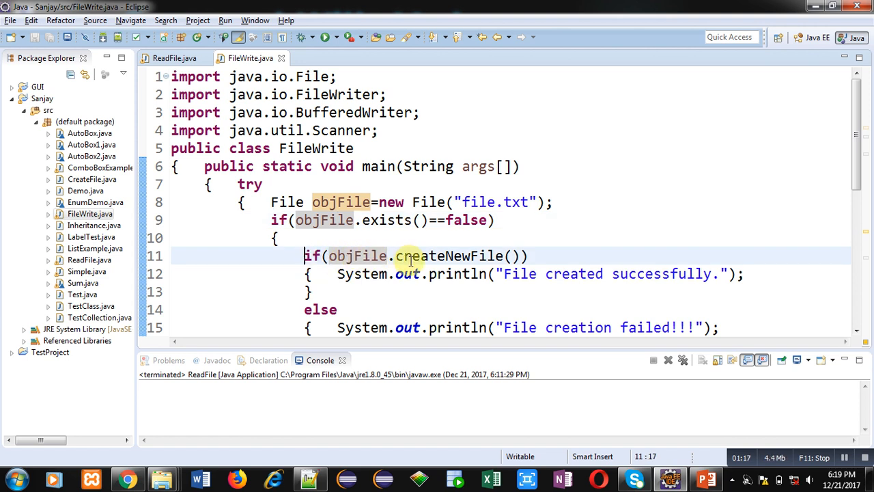
mouse_move(357, 257)
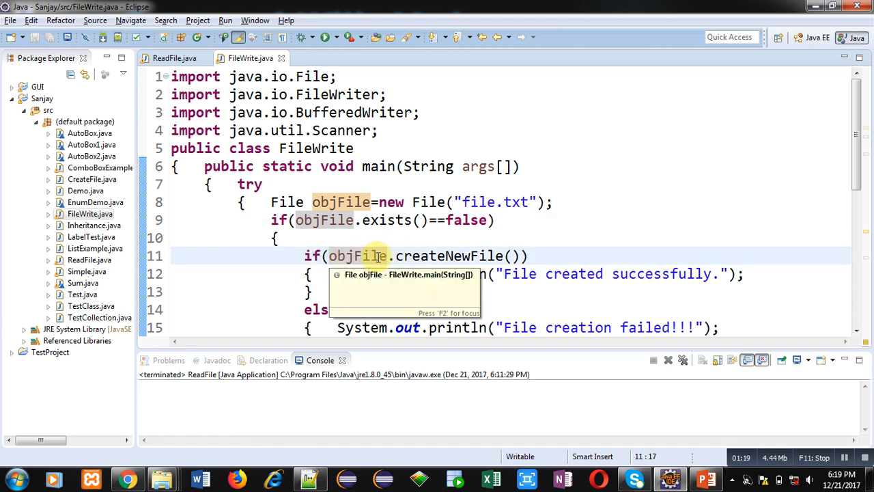
mouse_move(463, 257)
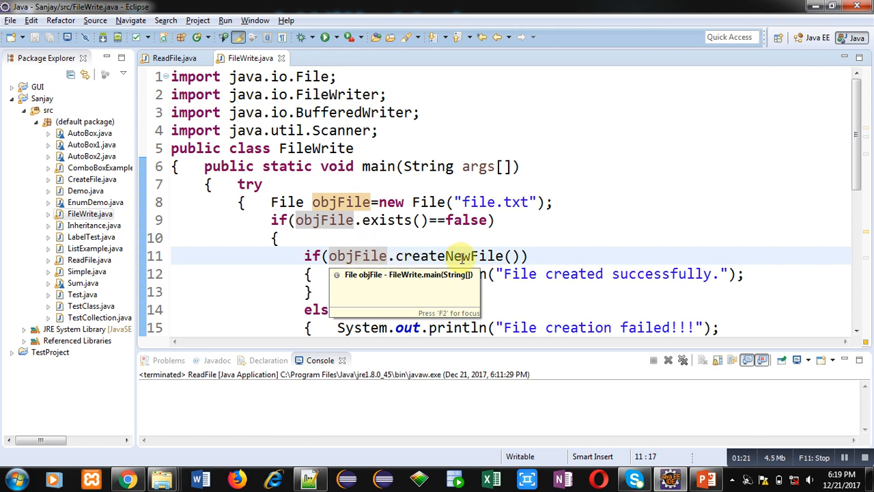
mouse_move(481, 255)
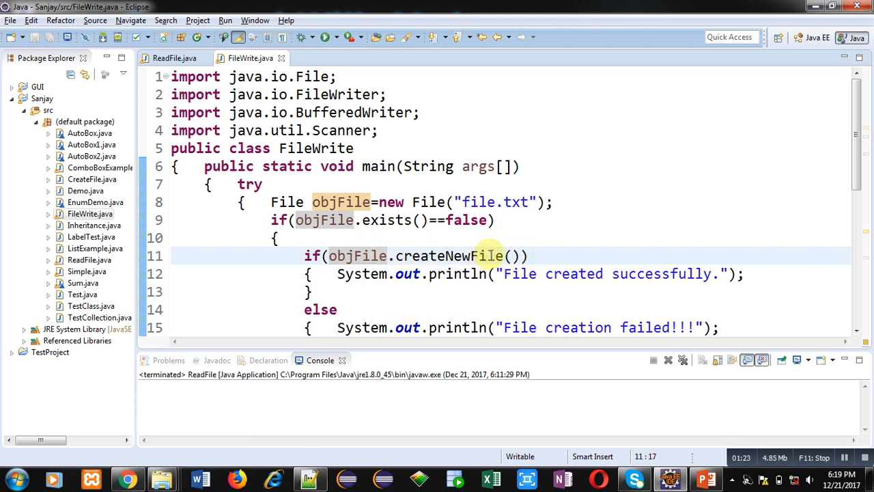
mouse_move(502, 273)
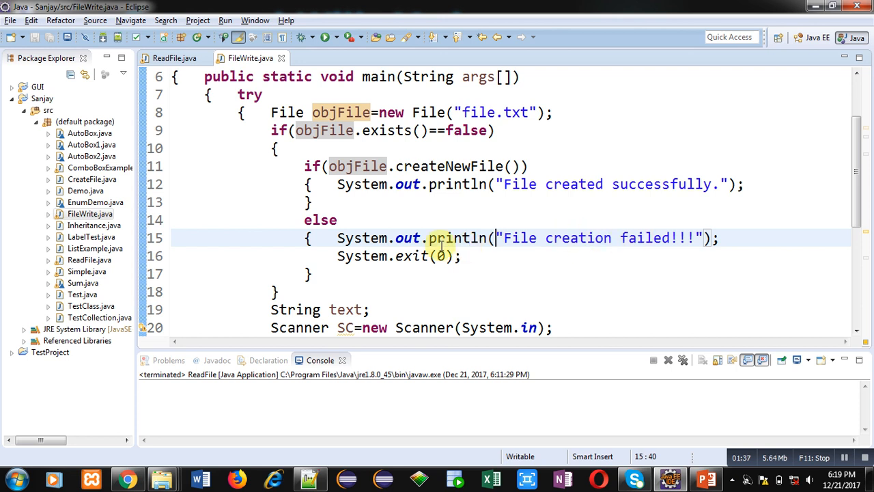
click(290, 132)
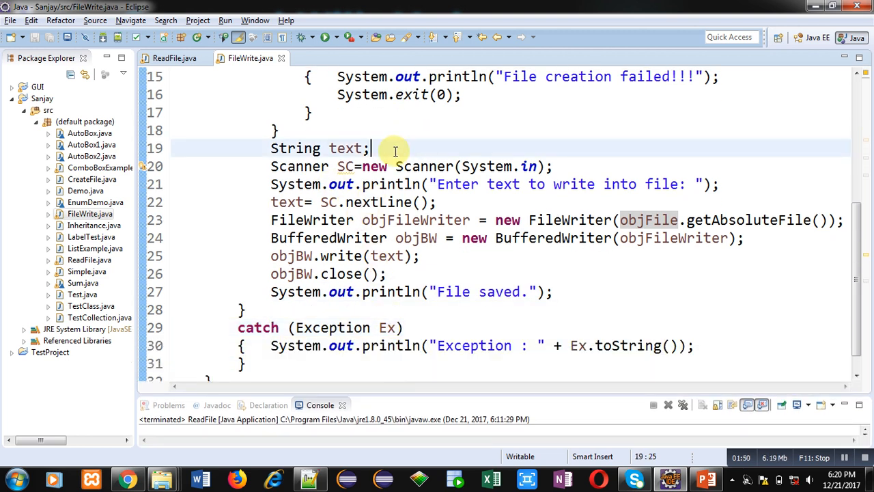
mouse_move(381, 148)
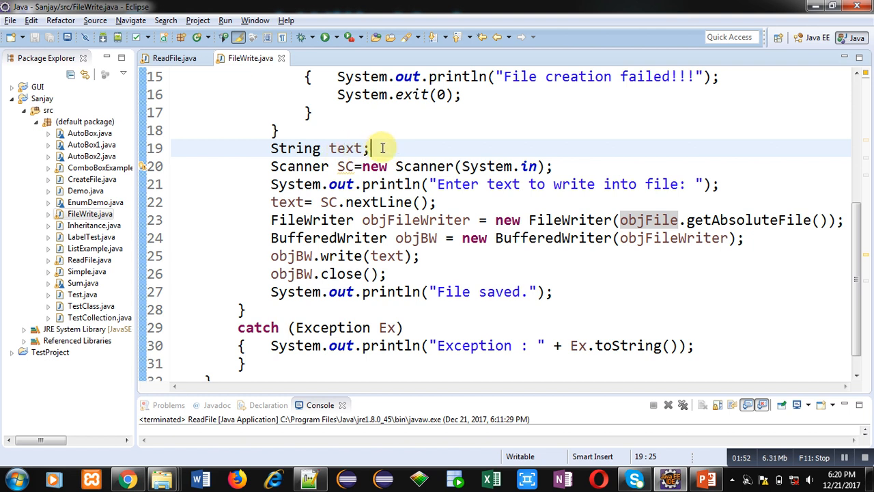
click(559, 167)
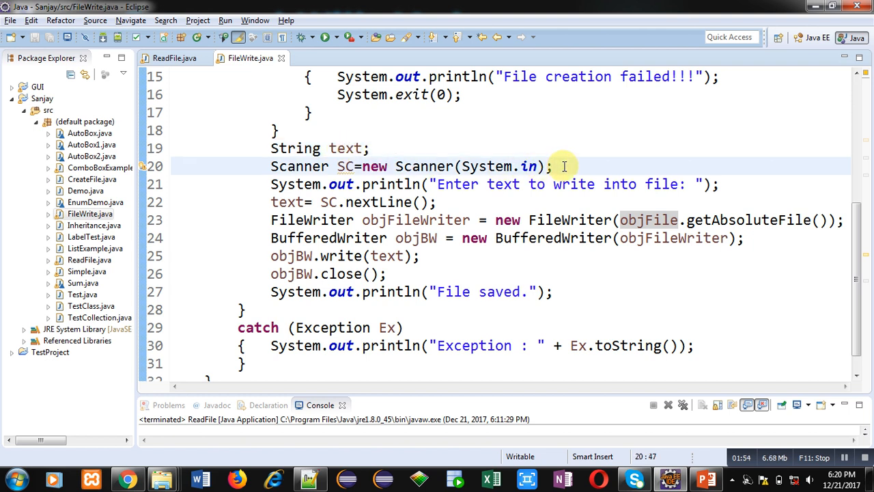
mouse_move(587, 183)
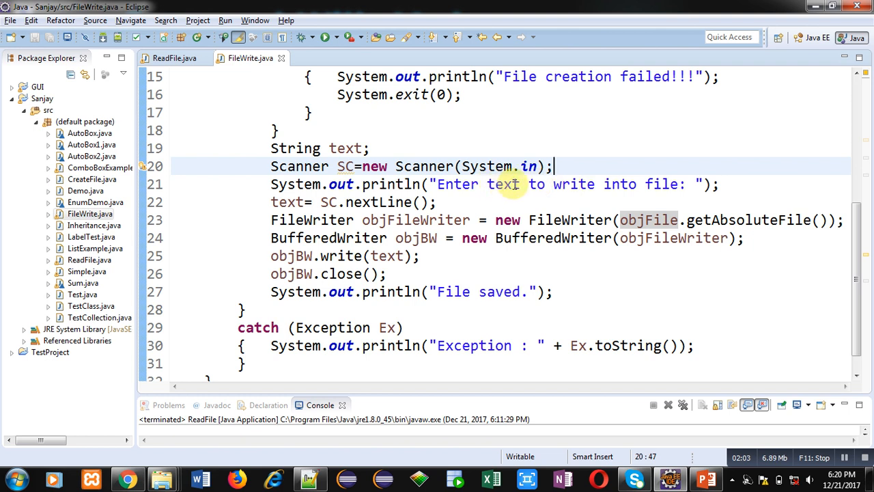
click(445, 202)
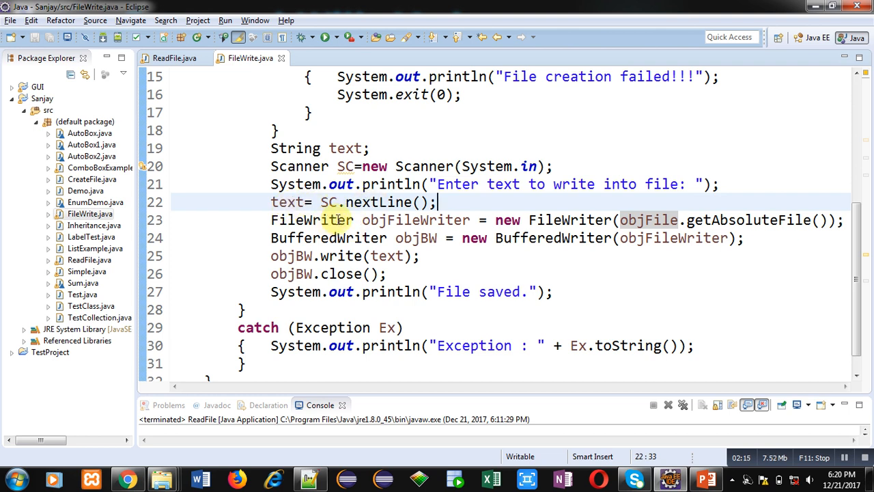
mouse_move(408, 220)
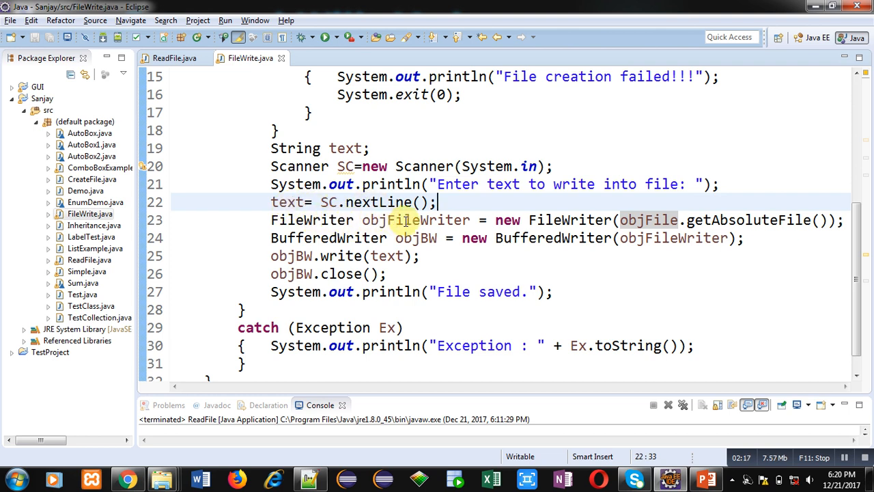
mouse_move(526, 220)
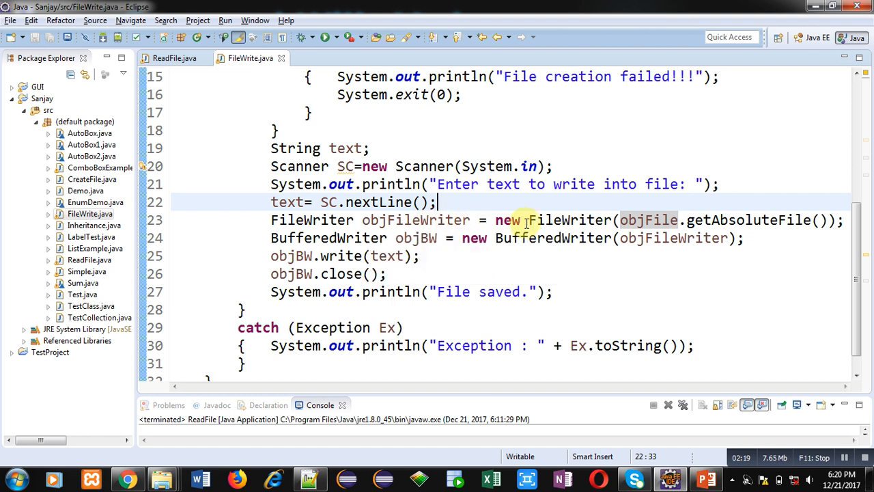
mouse_move(659, 220)
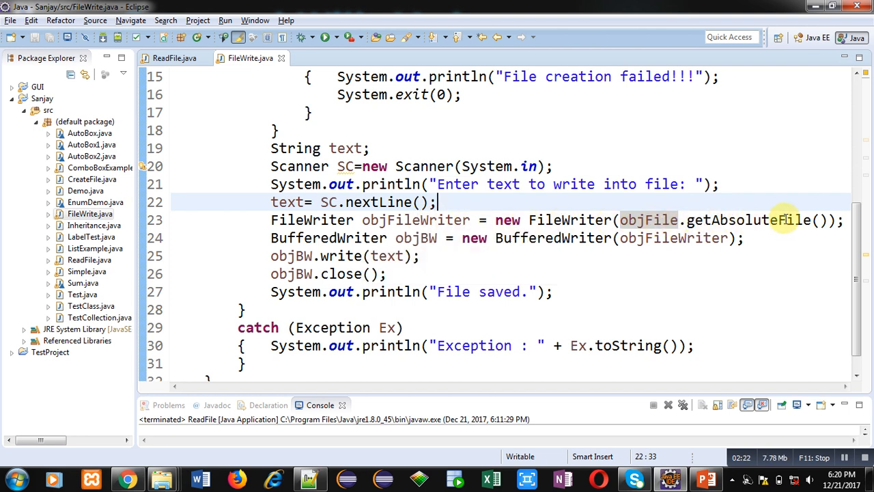
click(774, 231)
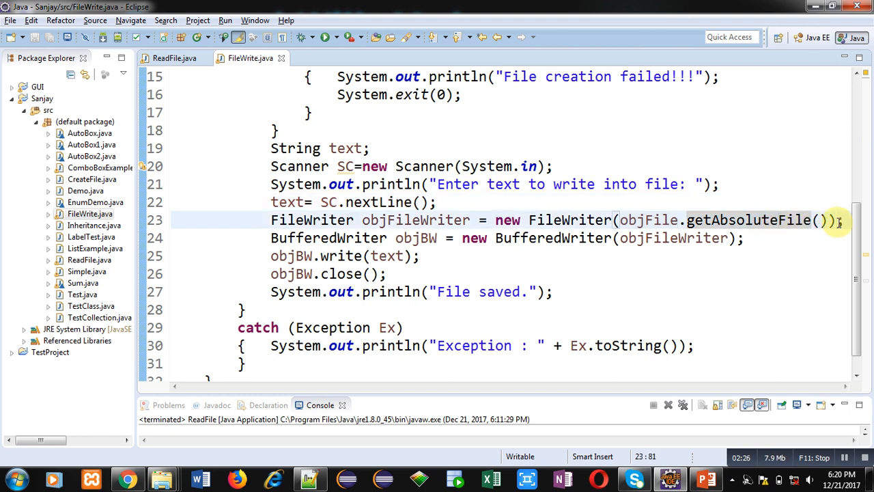
mouse_move(647, 220)
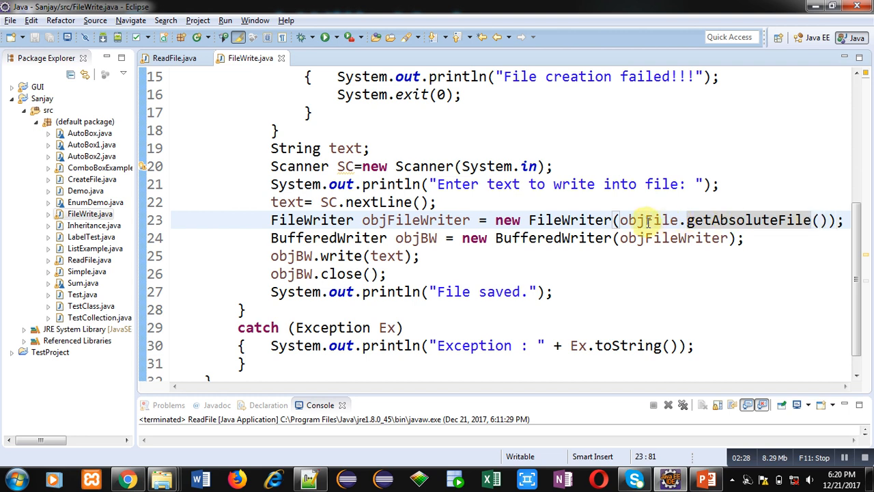
double_click(649, 219)
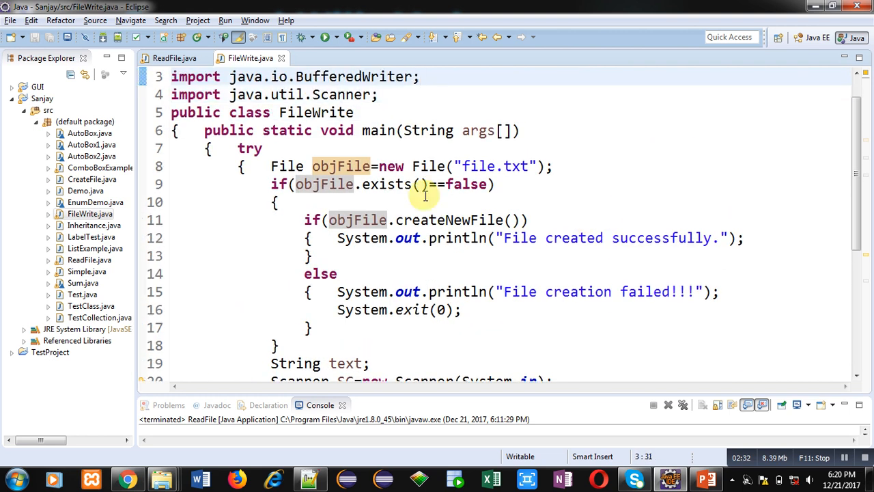
double_click(480, 167)
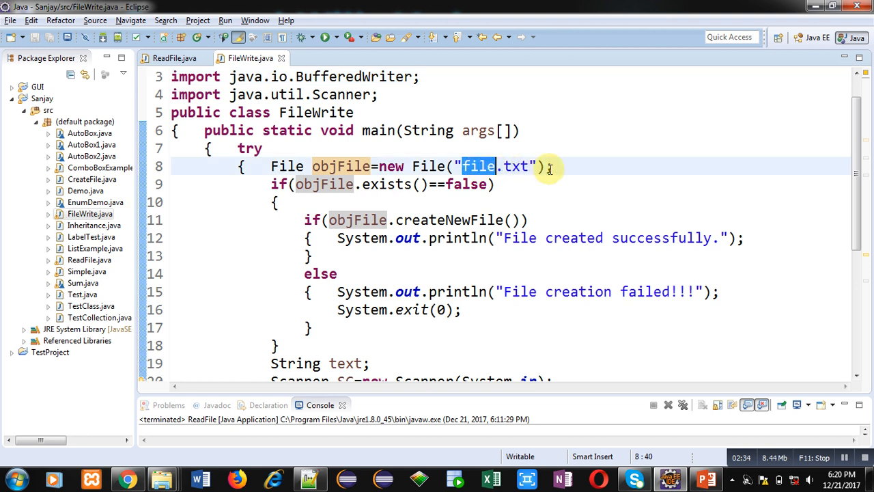
scroll(down, 3)
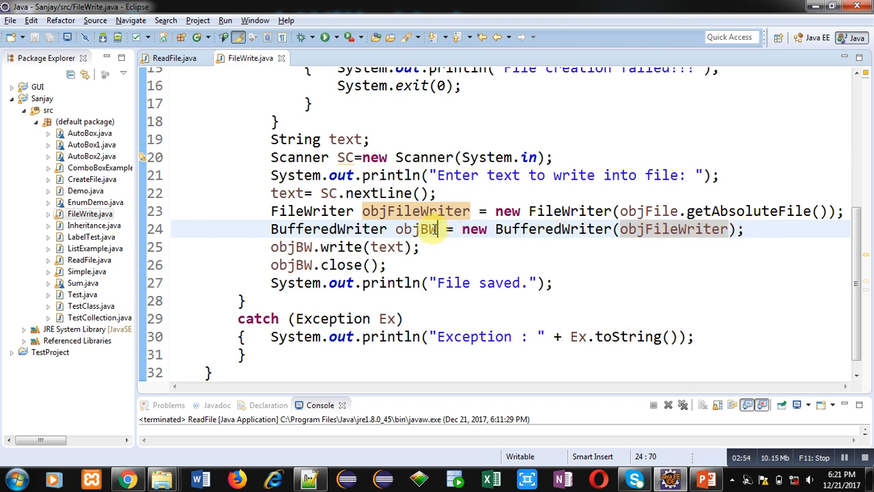
double_click(415, 230)
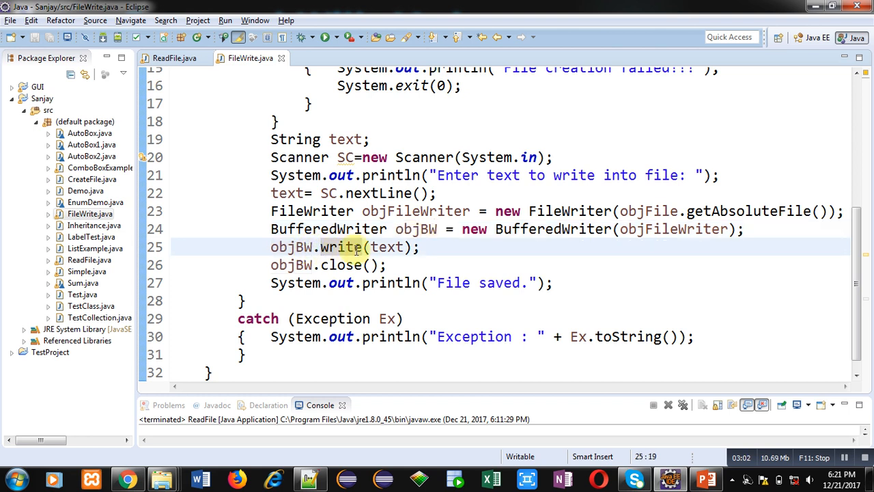
click(424, 246)
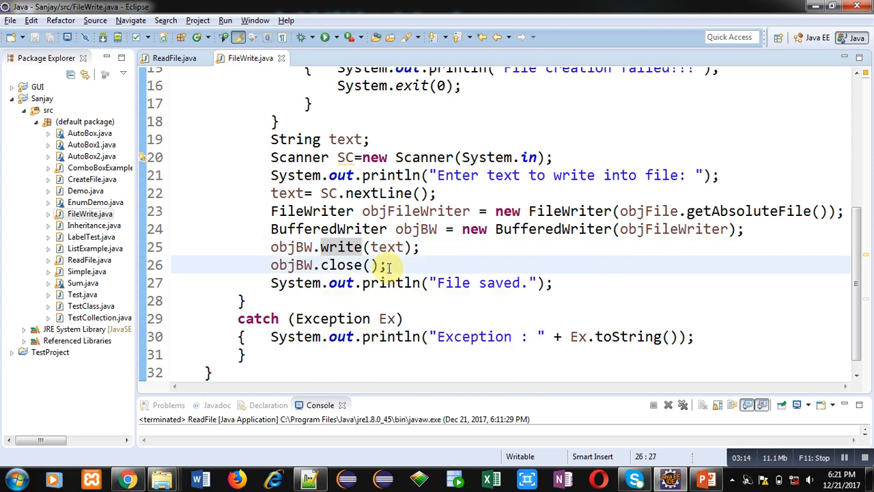
mouse_move(486, 283)
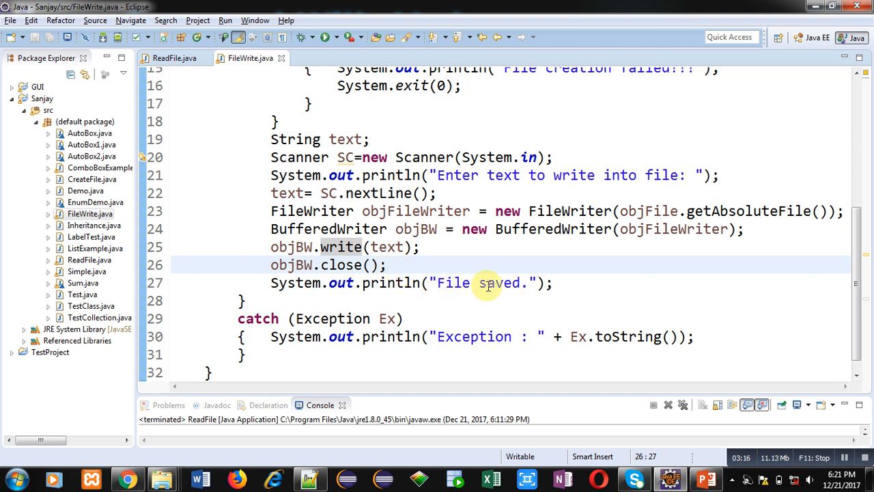
click(555, 283)
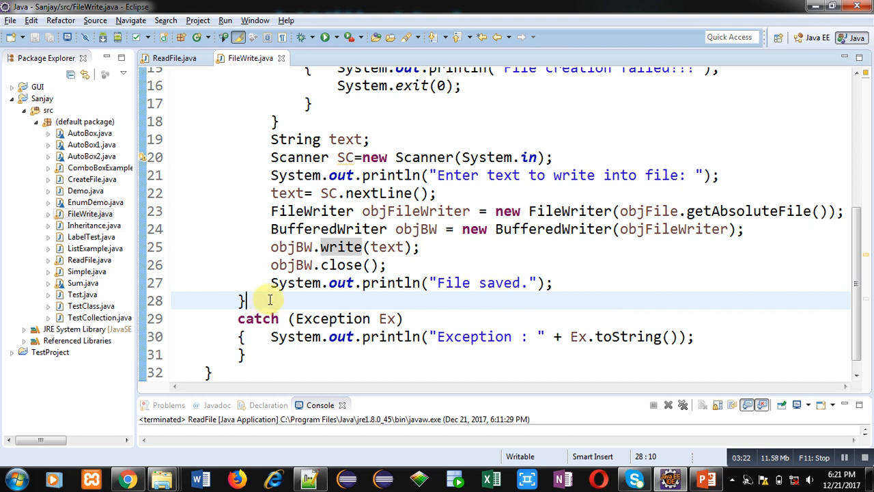
click(289, 320)
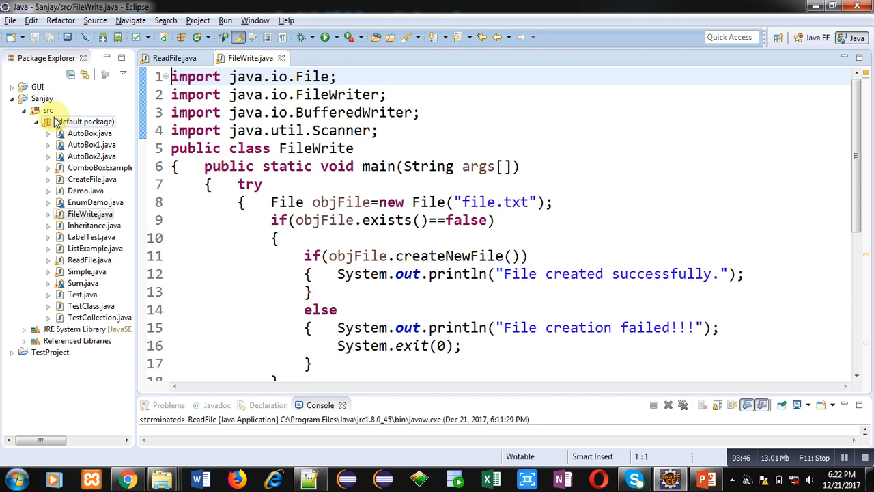
click(41, 99)
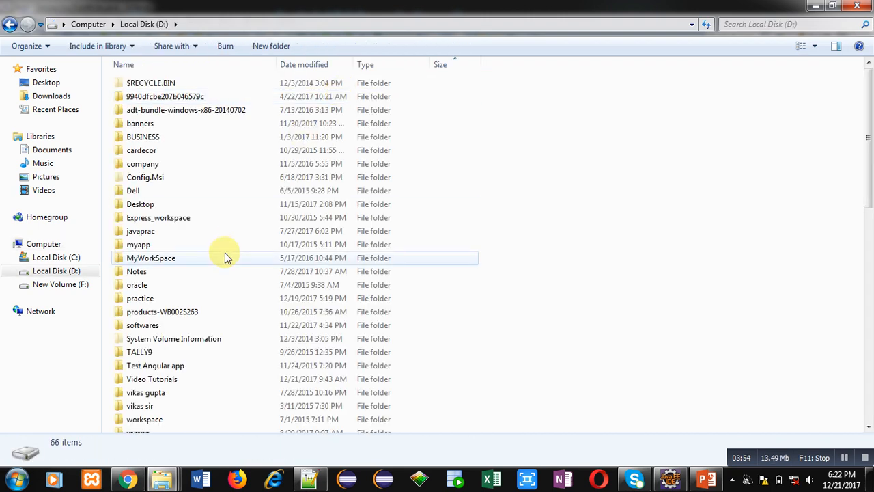
Navigate into D:\practice\Sanjay, which holds no file.txt yet
double_click(139, 298)
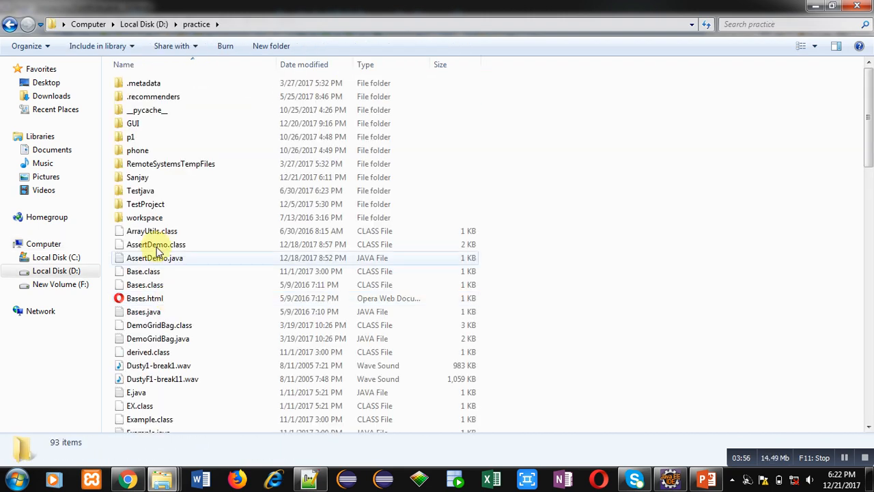
click(137, 178)
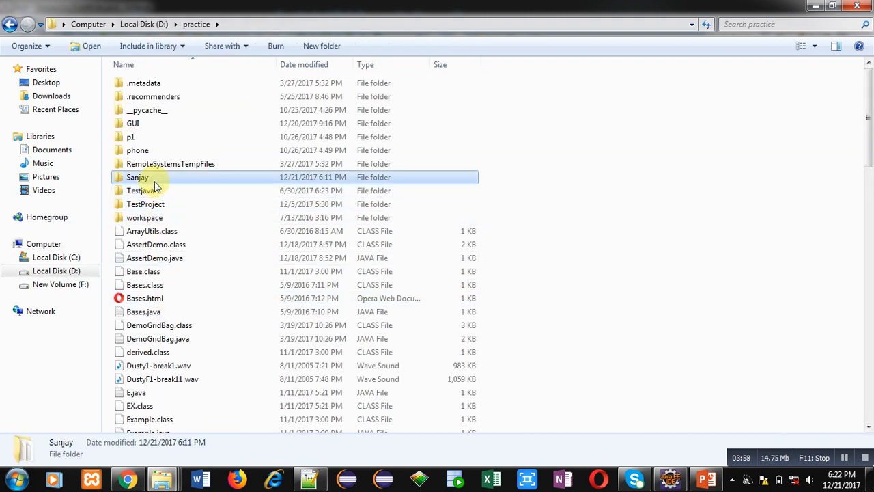
double_click(136, 178)
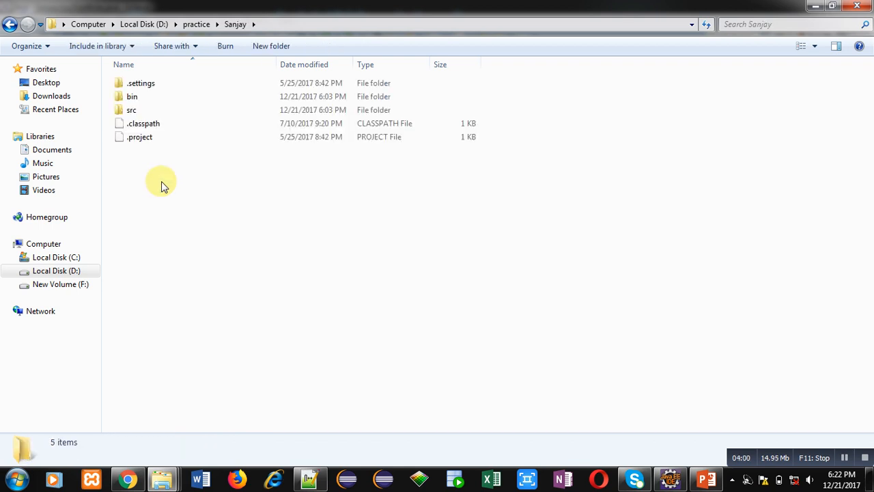
mouse_move(205, 183)
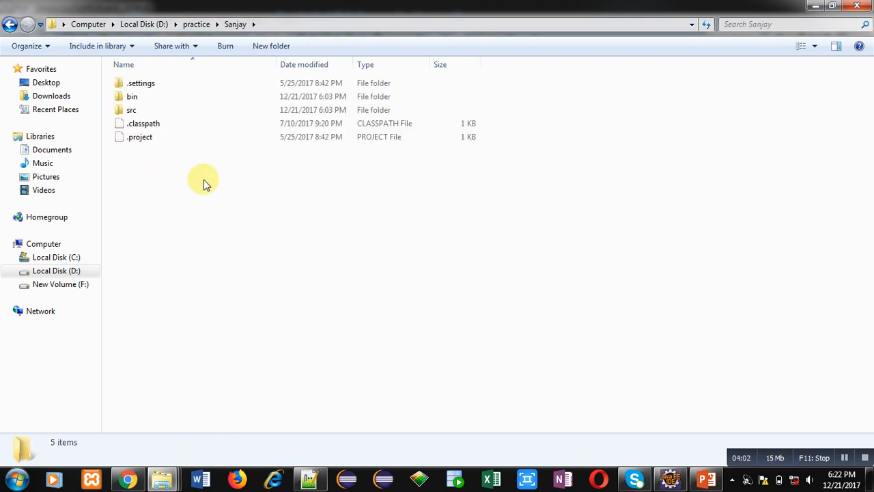
mouse_move(590, 388)
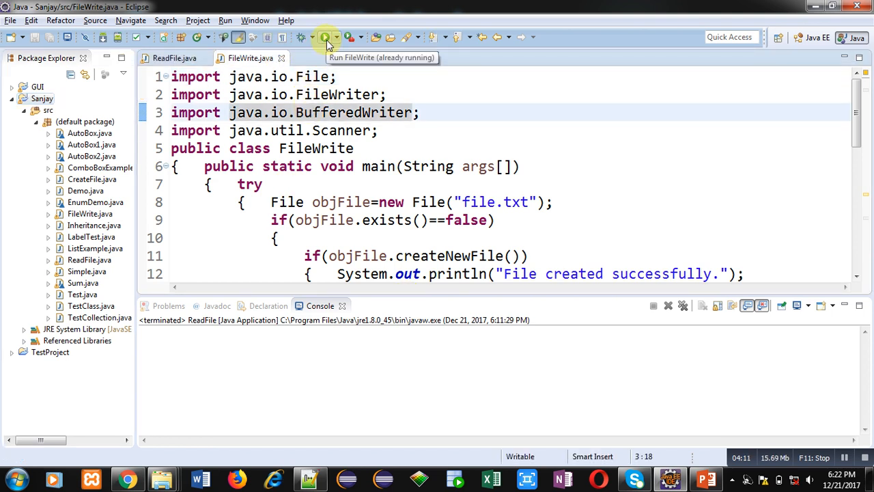
Run FileWrite and enter Sanjay at the console prompt, creating file.txt
click(322, 37)
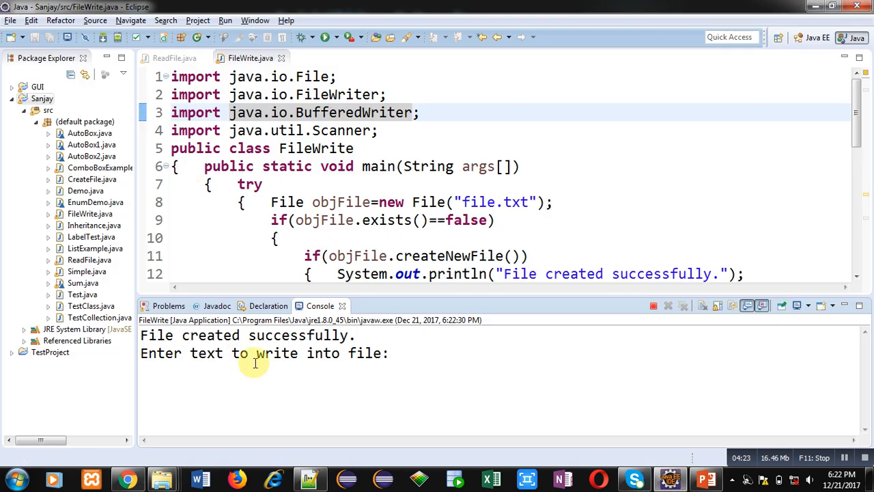
text(S)
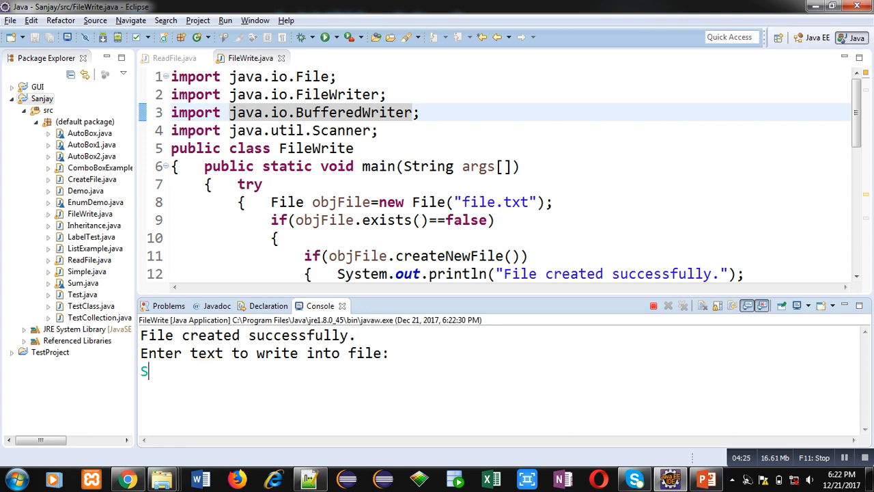
text(anjay)
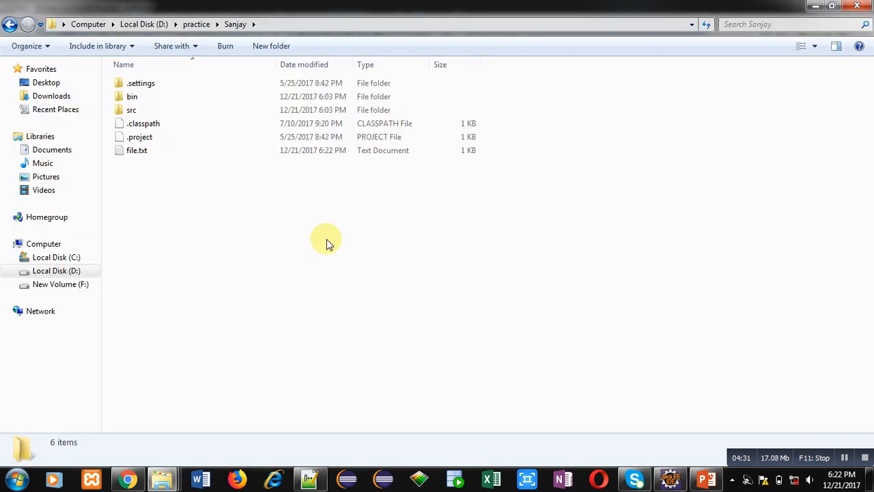
Check the Sanjay folder in Explorer for the newly created file.txt
double_click(137, 149)
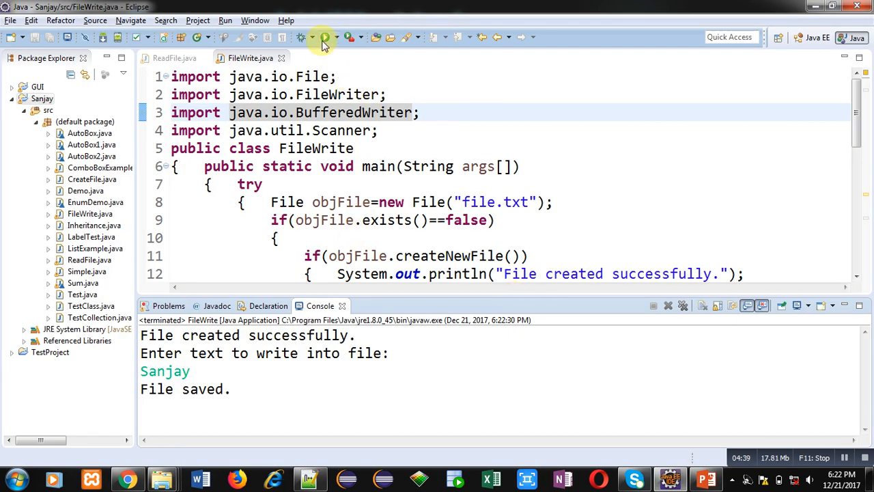
Run FileWrite again and enter Vikas at the console prompt
click(325, 37)
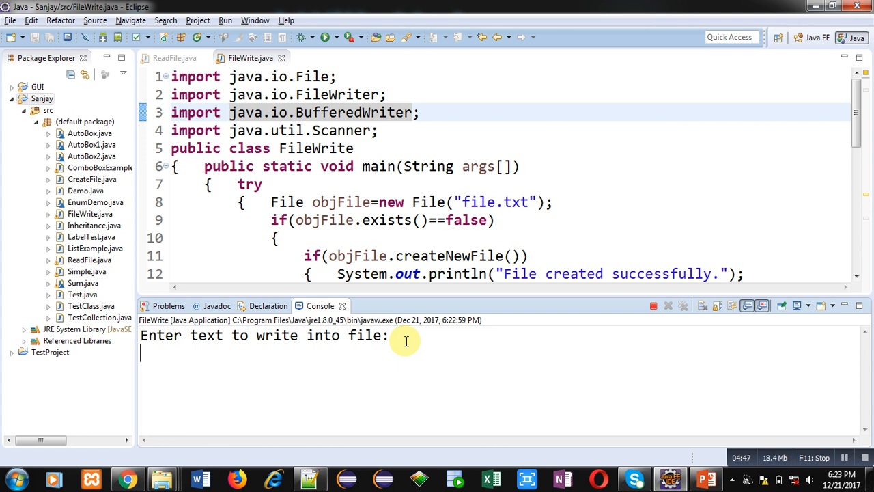
text(Vikas)
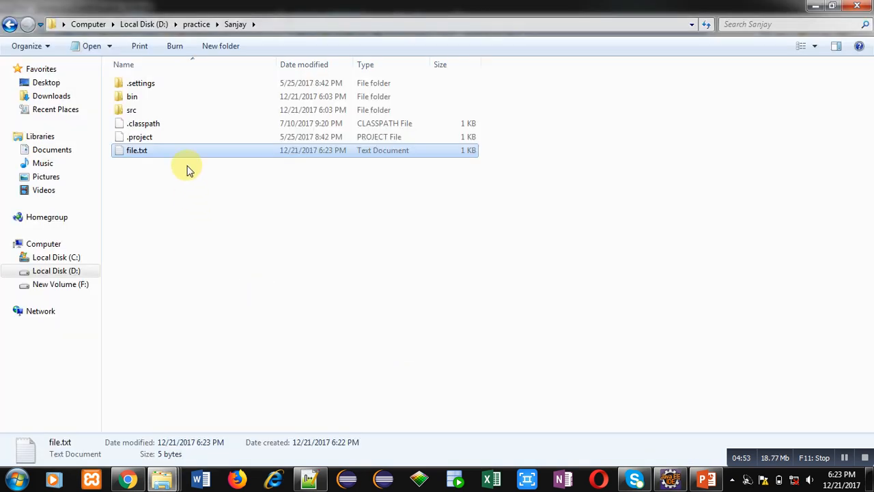
View file.txt in Notepad showing only Vikas, then close it
double_click(137, 150)
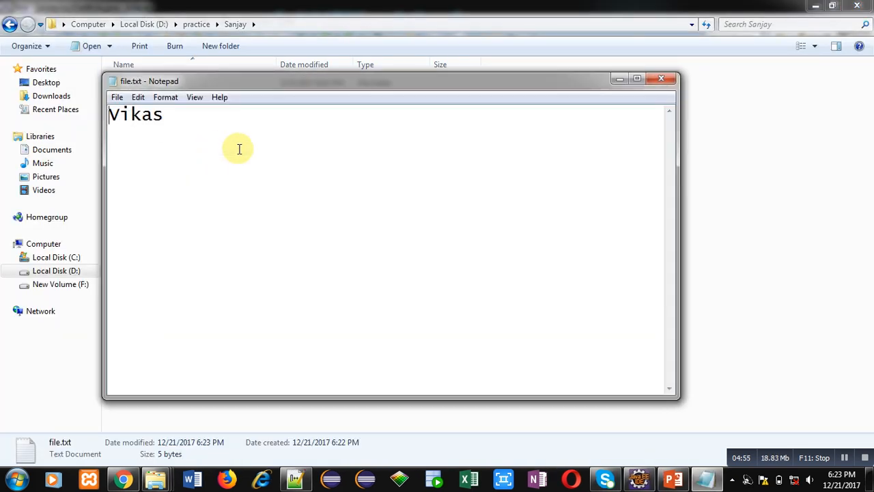
mouse_move(660, 85)
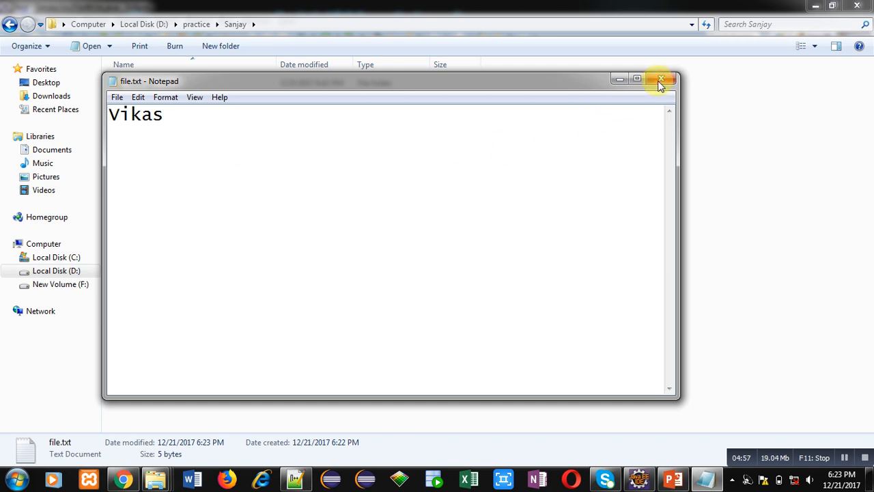
click(658, 79)
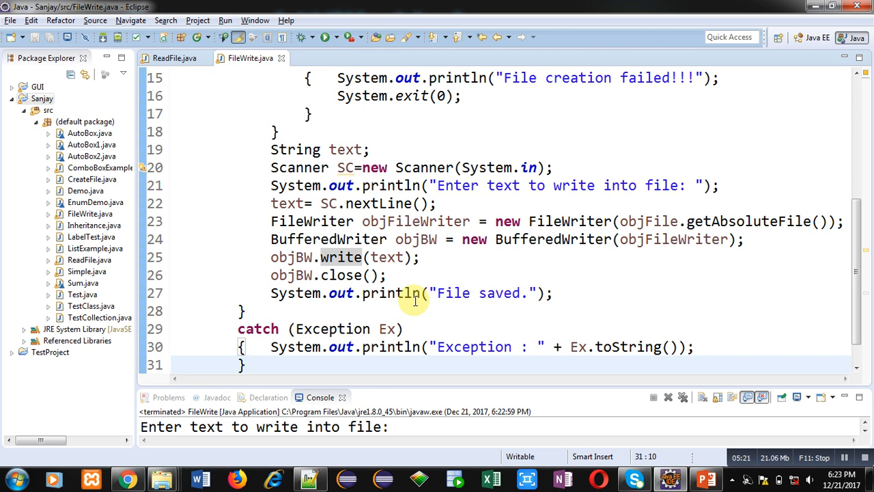
mouse_move(561, 185)
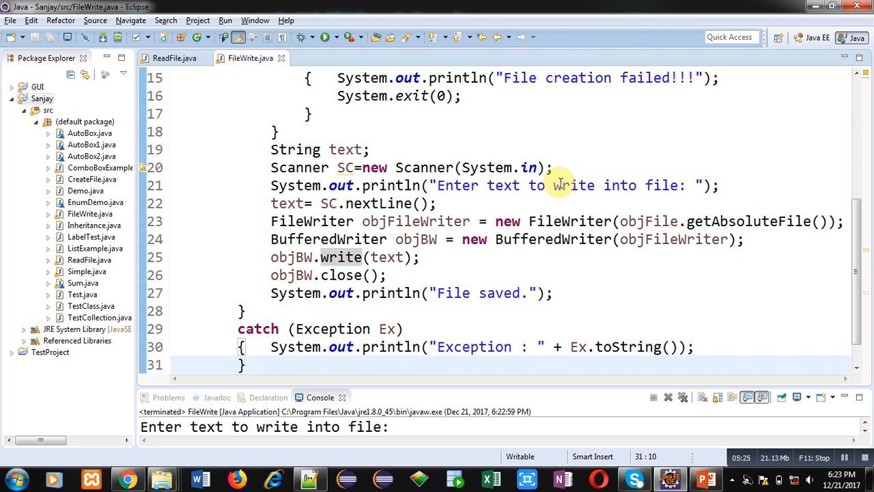
mouse_move(814, 7)
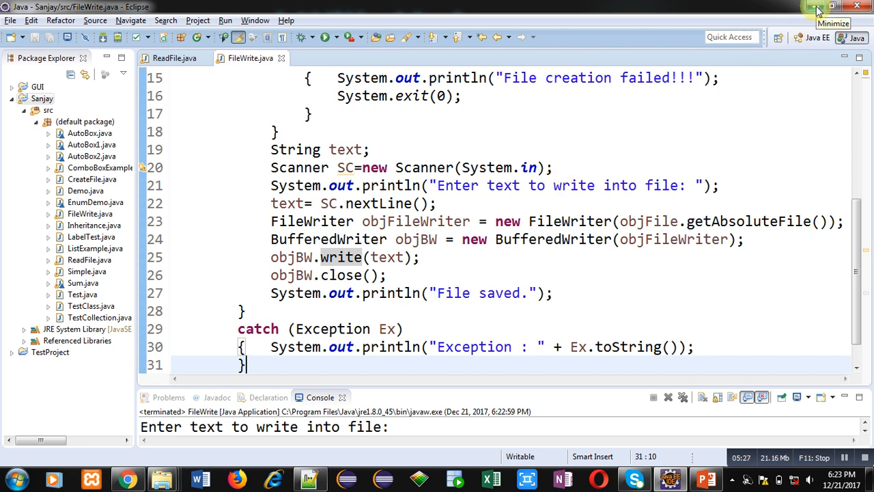
mouse_move(753, 123)
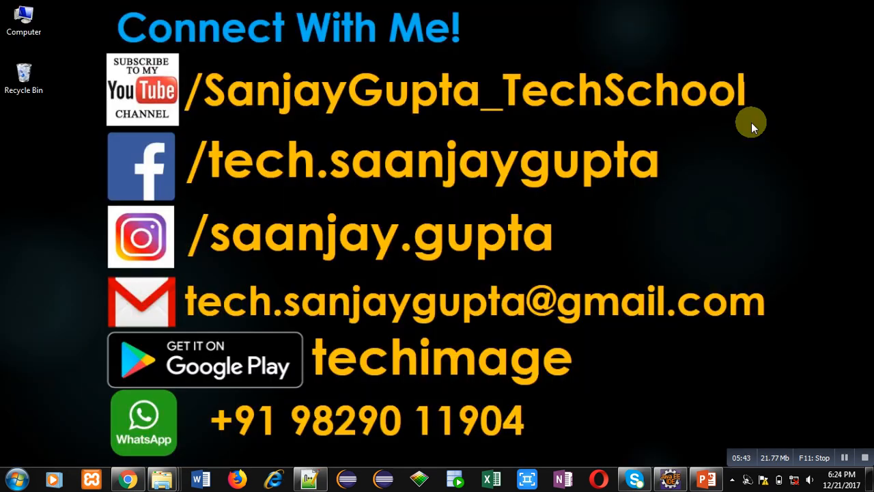
mouse_move(634, 373)
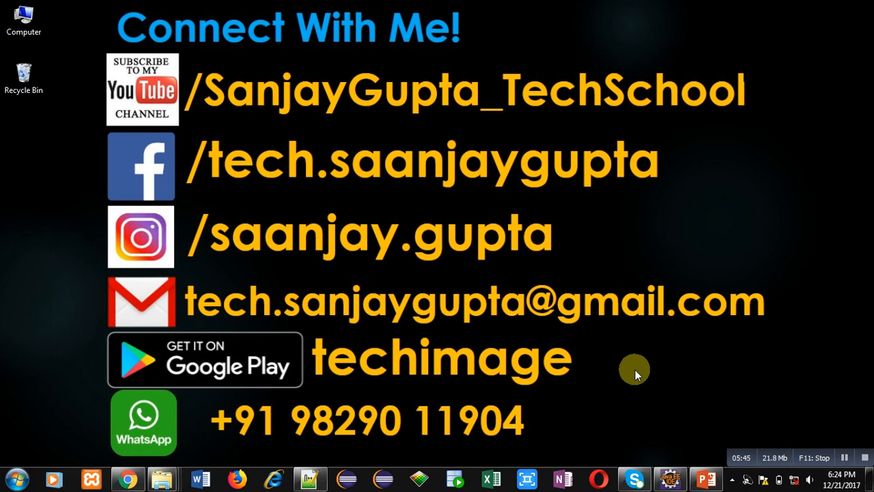